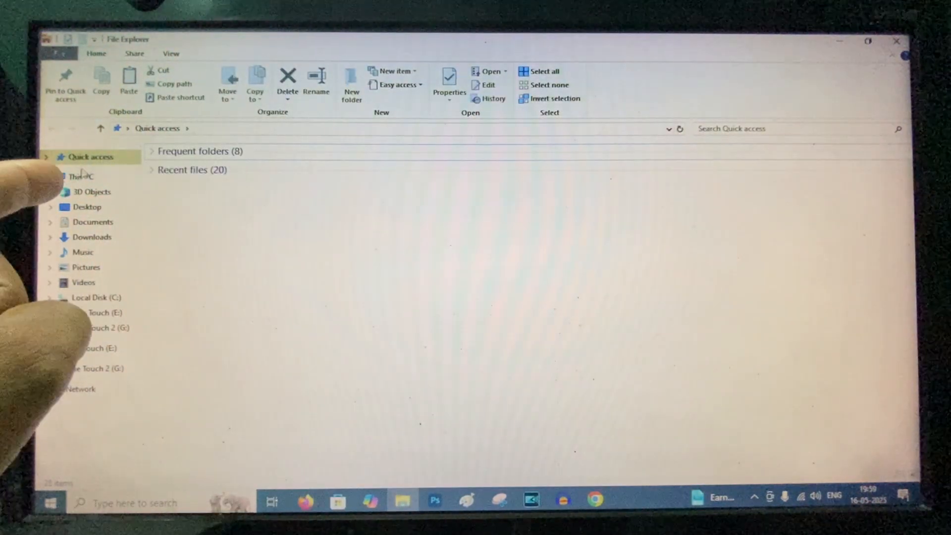
- Navigate from This PC into One Touch 2 (G:) and its android files folder
left_click(82, 176)
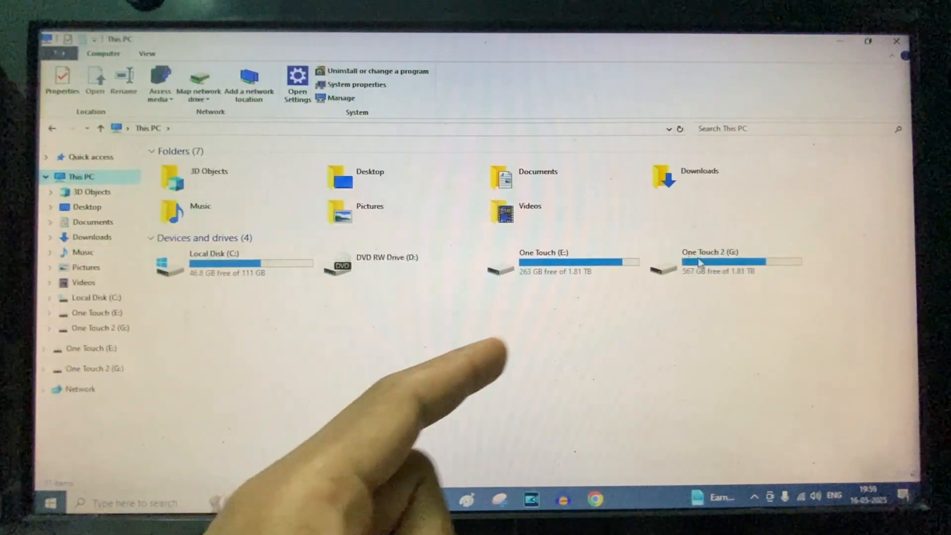
mouse_move(716, 261)
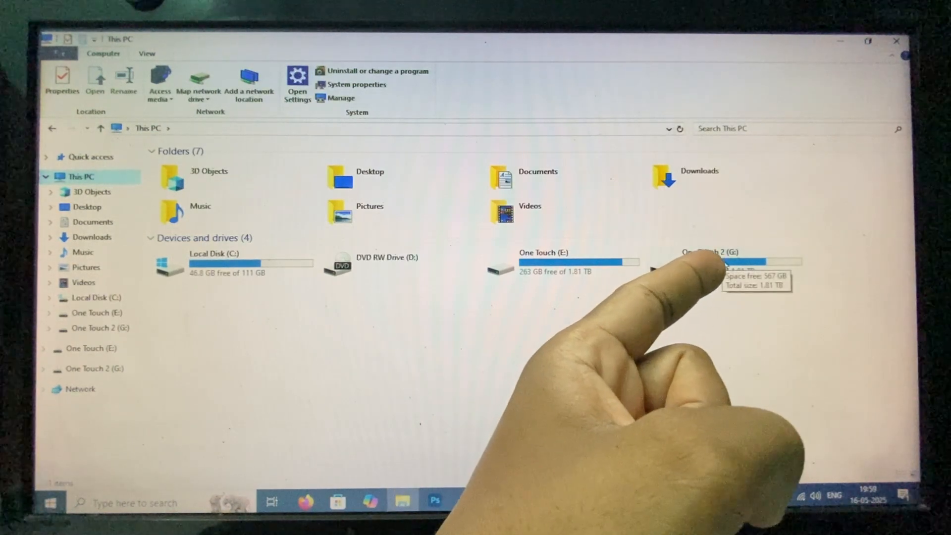
double_click(727, 261)
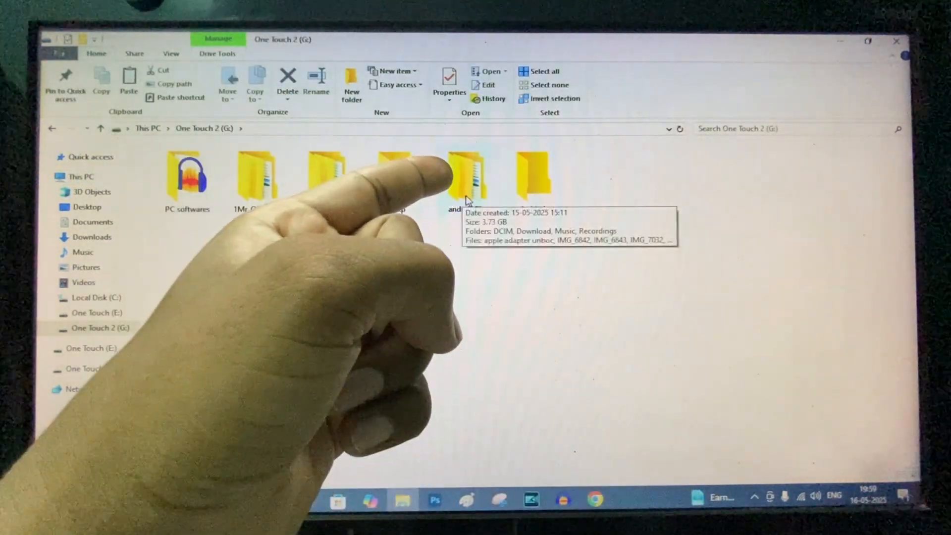
double_click(470, 177)
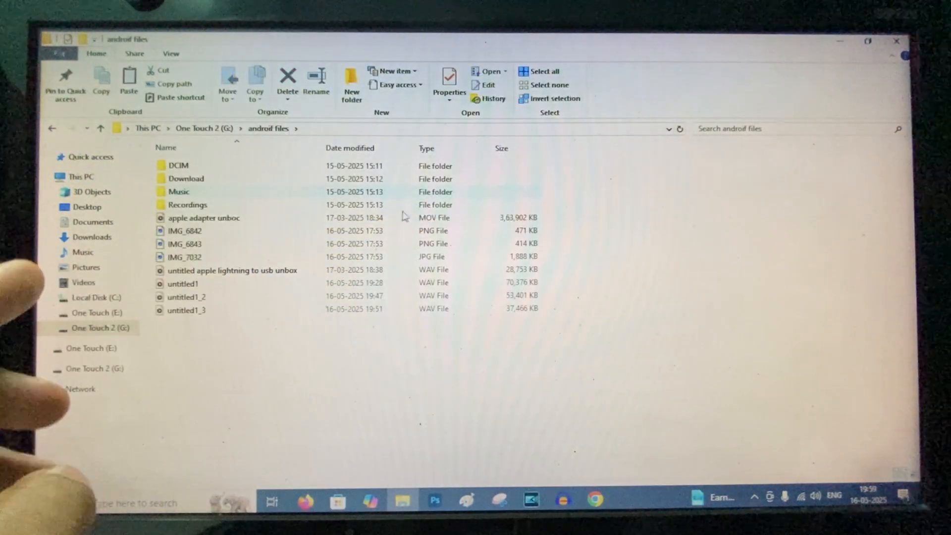
mouse_move(186, 243)
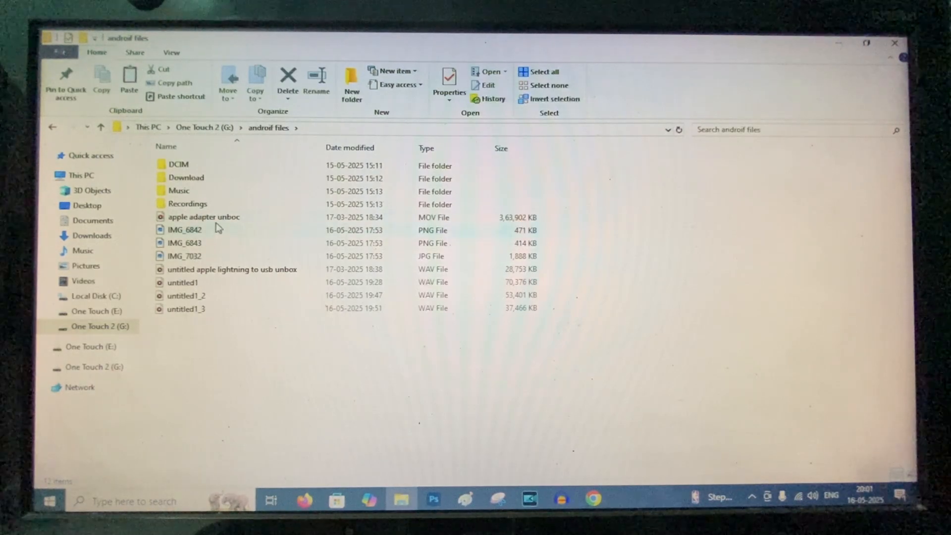
- Begin selecting the loose media files, starting with apple adapter unboc
left_click(204, 217)
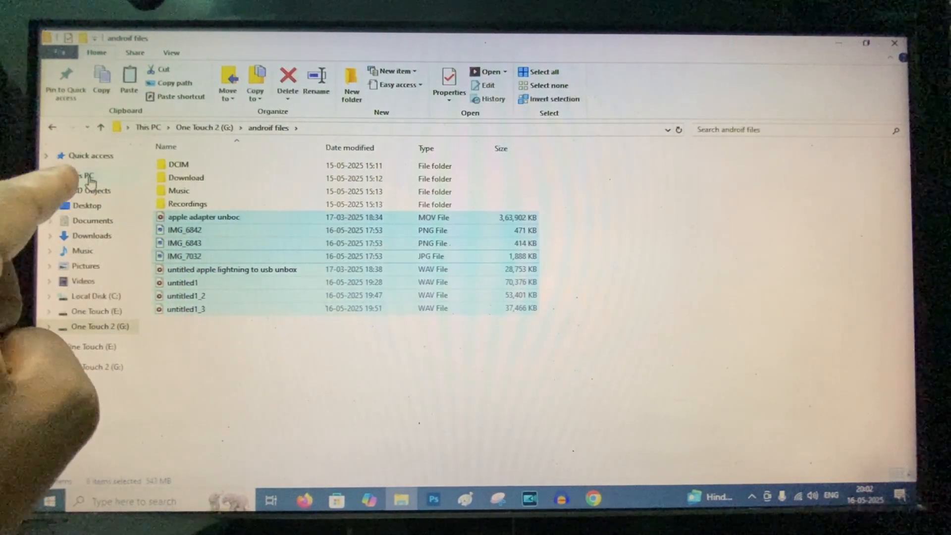
- Navigate from This PC into One Touch 2 (G:) and its android photos folder
left_click(87, 176)
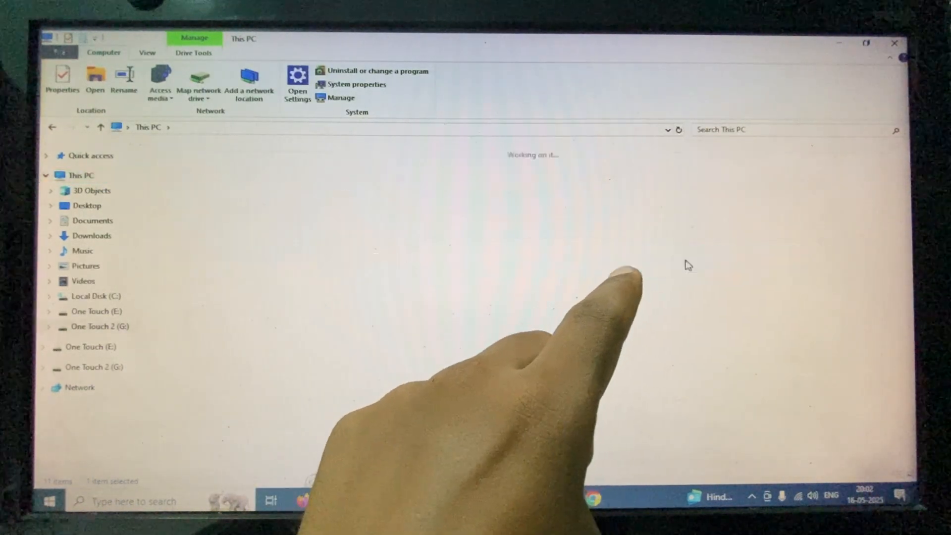
double_click(93, 326)
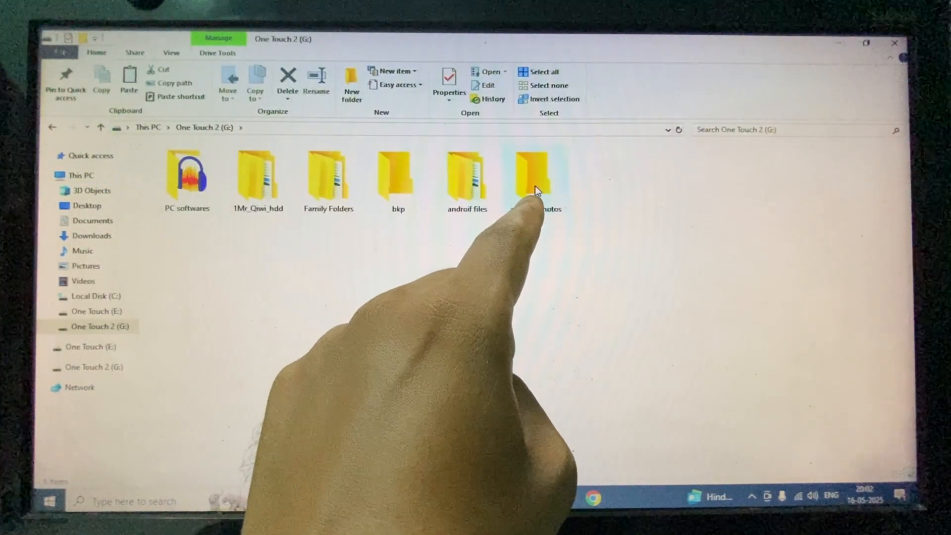
double_click(534, 176)
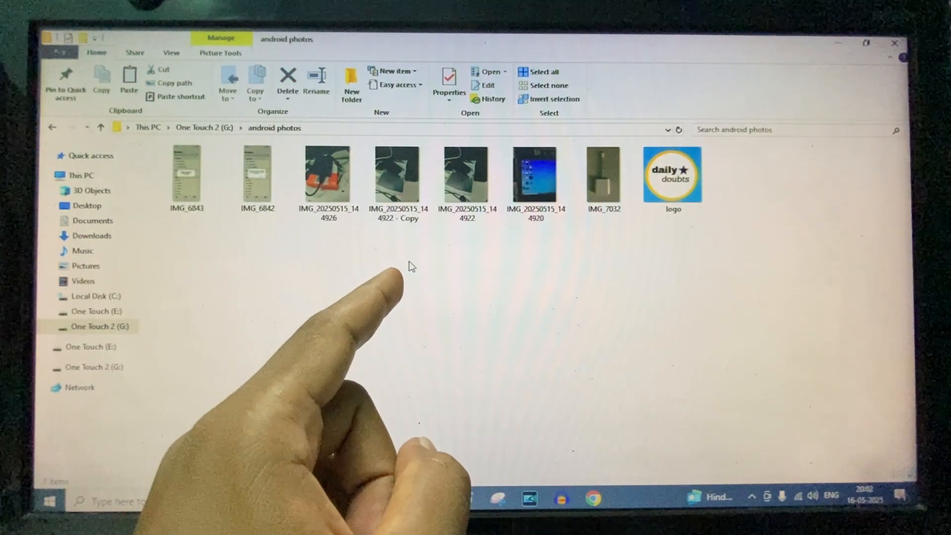
- Paste the eight copied files into android photos via the context menu
right_click(409, 266)
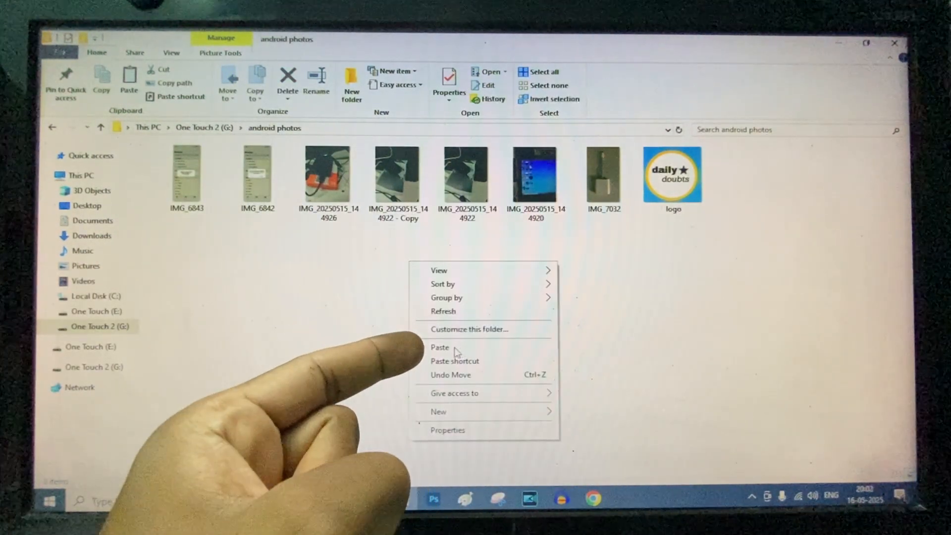
left_click(439, 347)
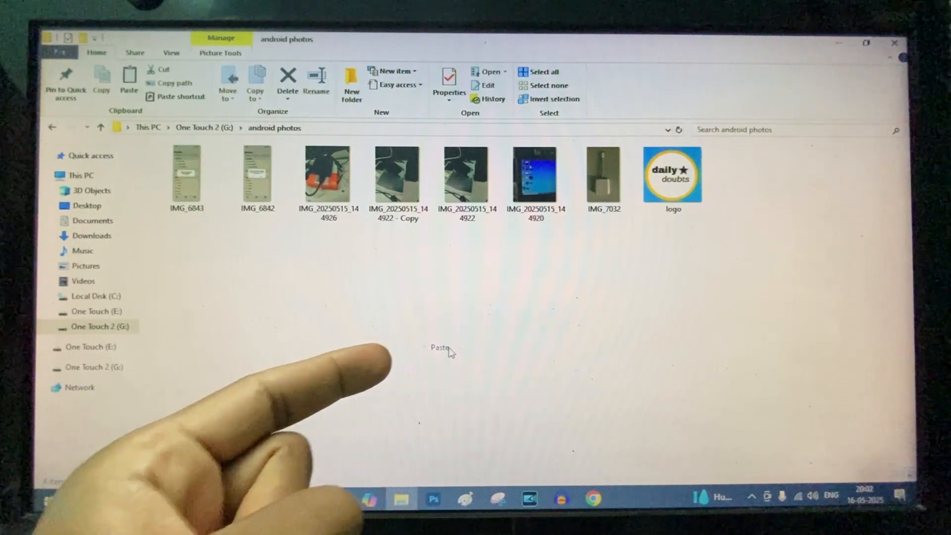
left_click(439, 348)
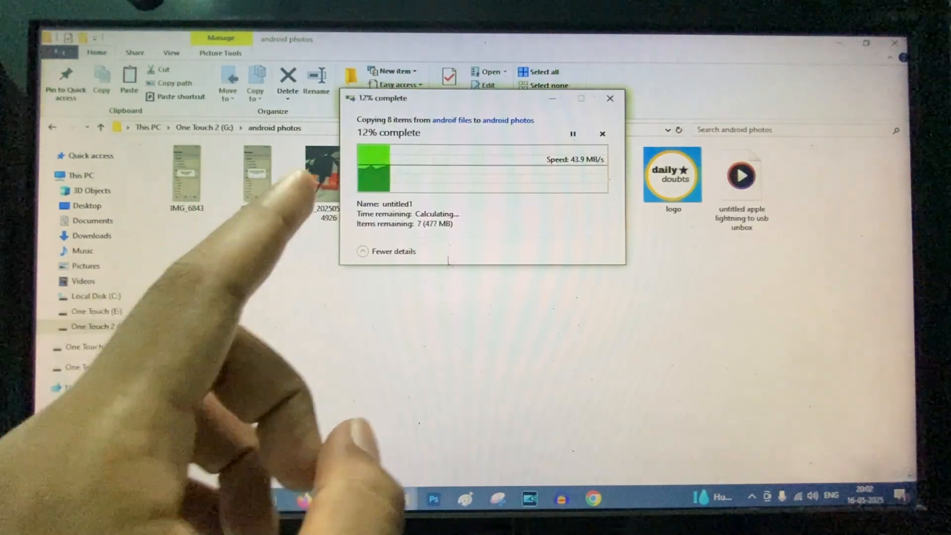